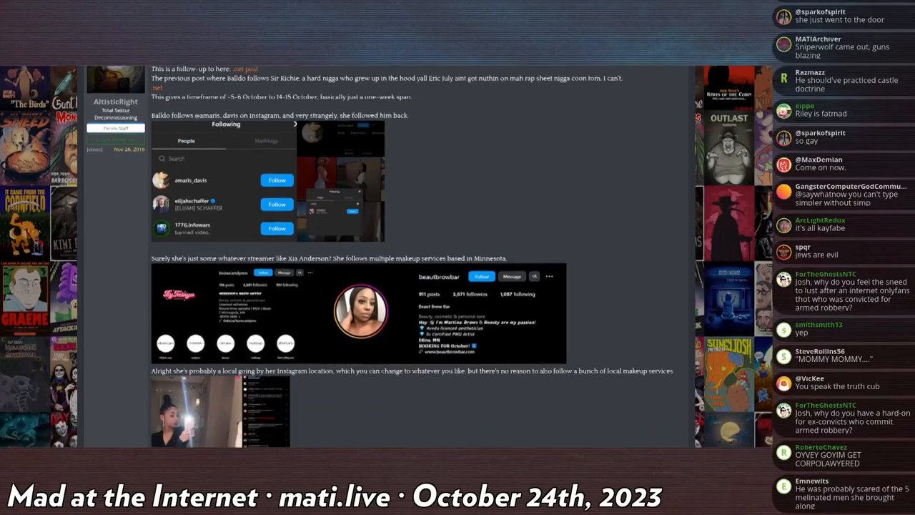
Step: Scroll down through the Instagram follow screenshots and Twitter stats posts in the thread
scroll("down", 3)
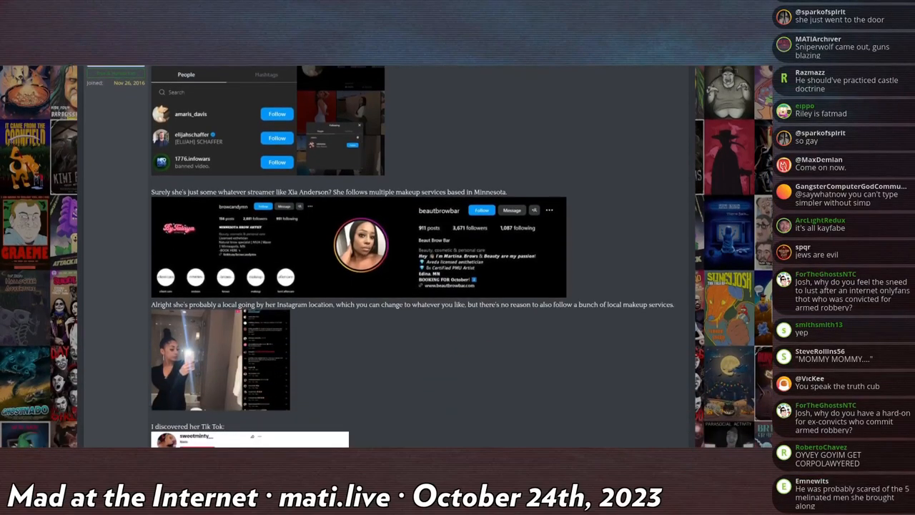
scroll("up", 3)
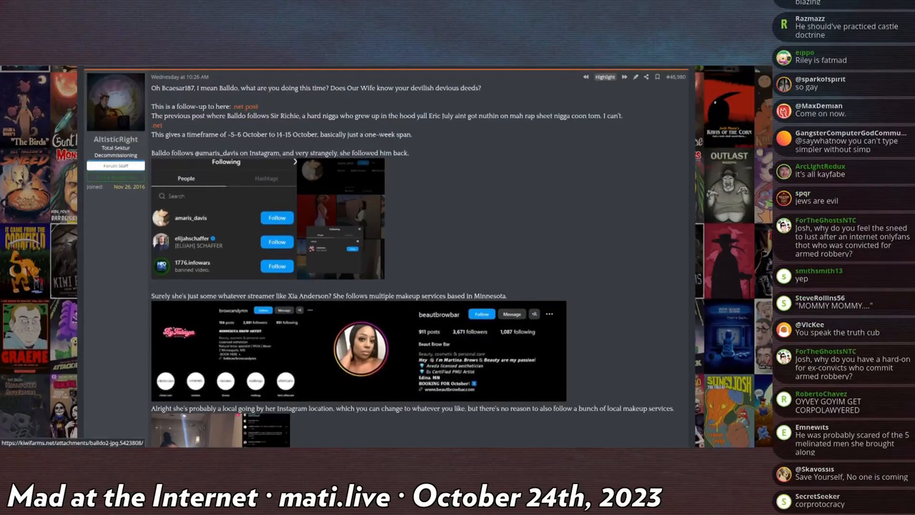
scroll("down", 3)
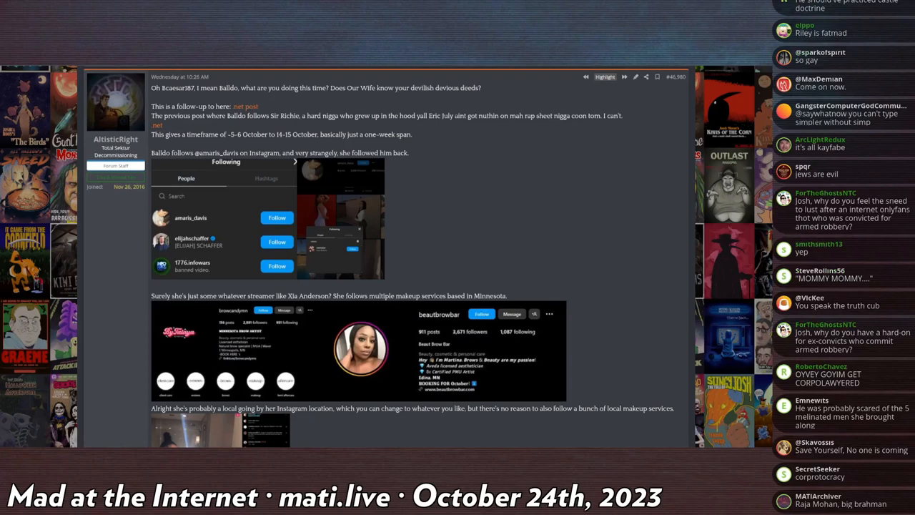
scroll("down", 3)
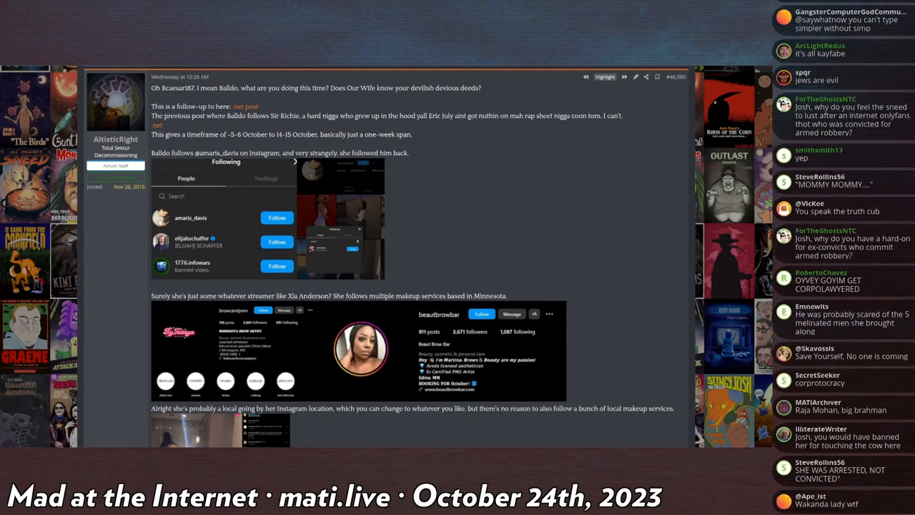
scroll("down", 3)
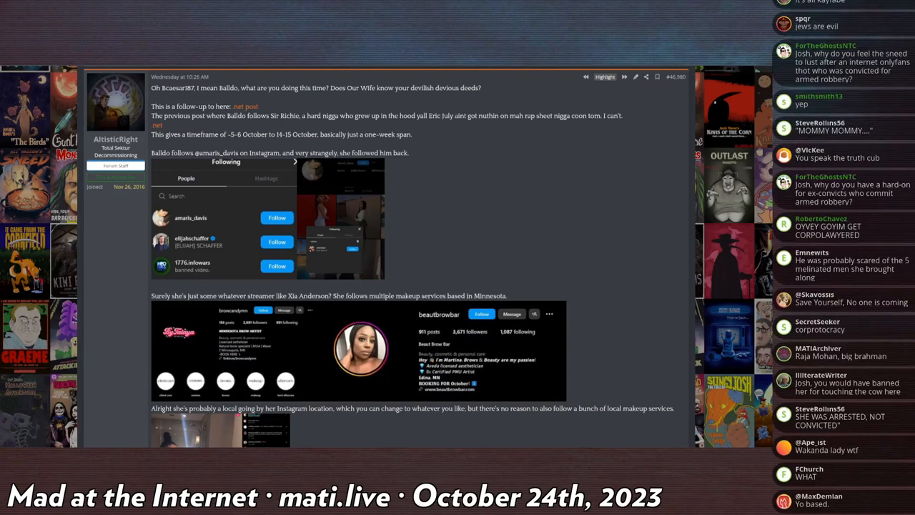
scroll("down", 3)
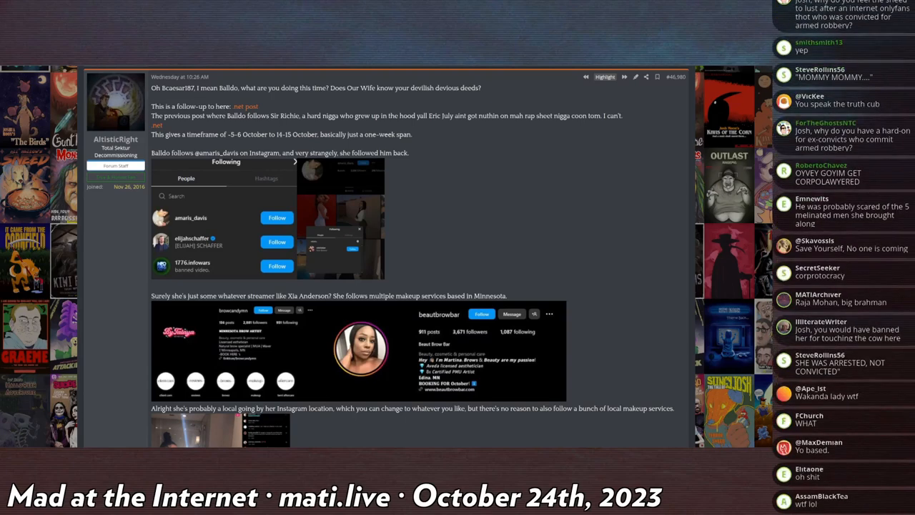
scroll("down", 3)
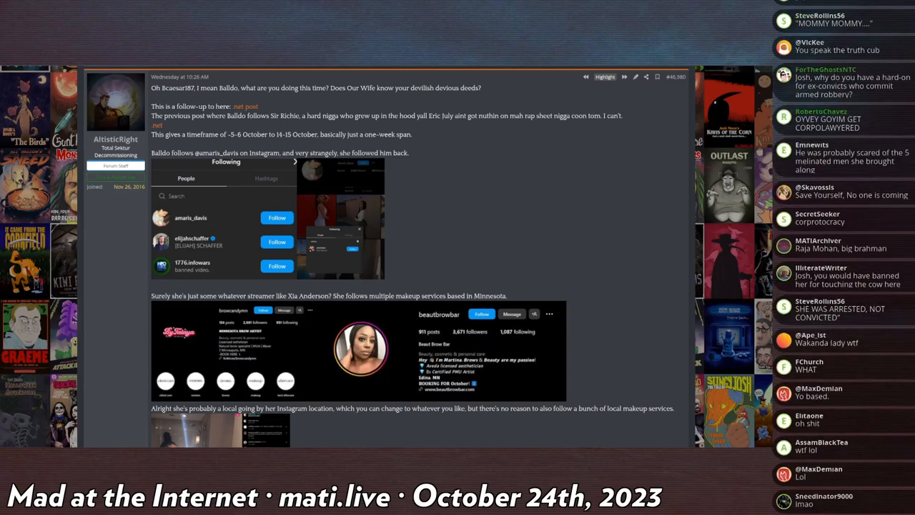
scroll("down", 3)
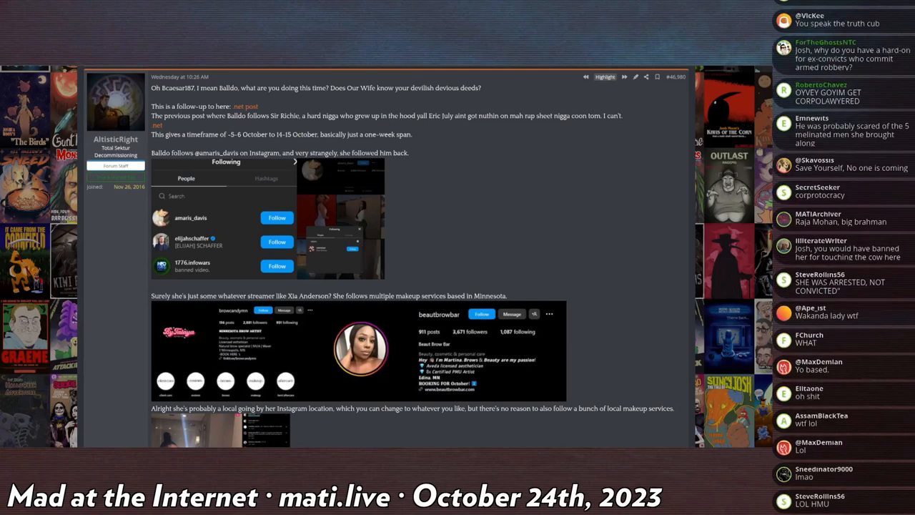
scroll("down", 3)
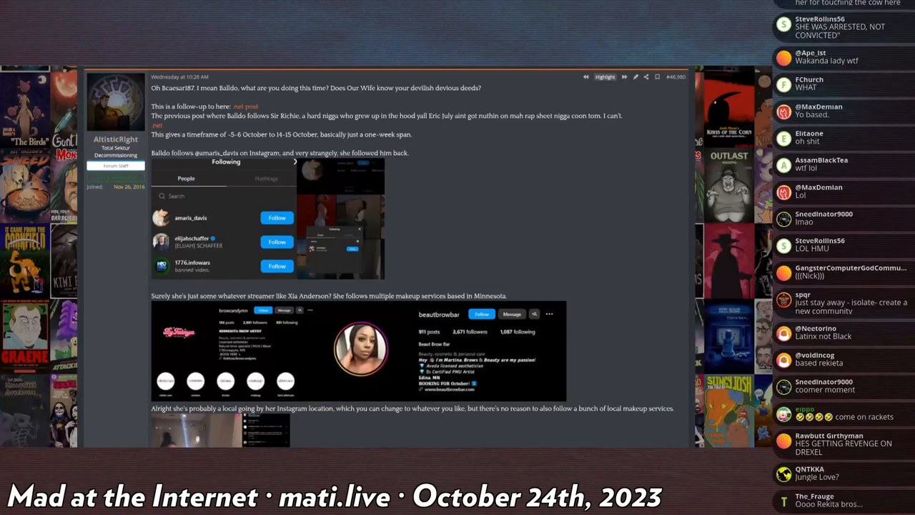
scroll("down", 3)
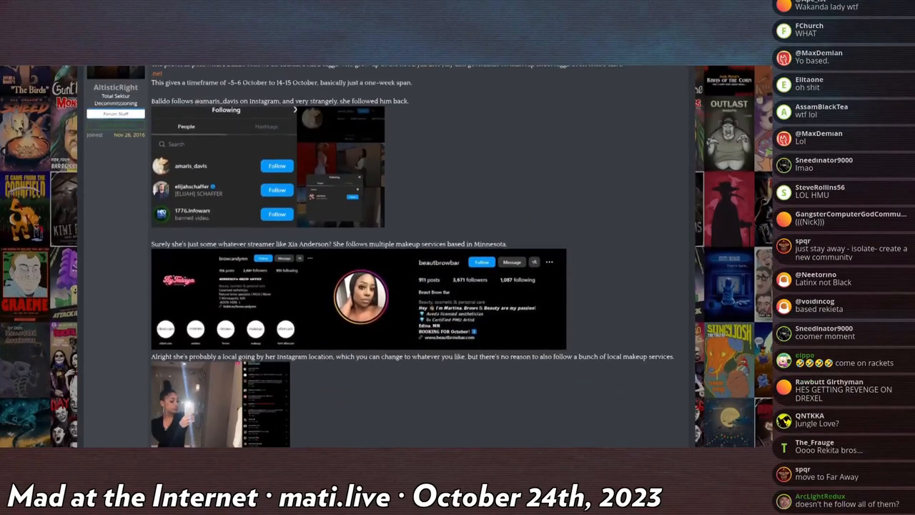
scroll("down", 3)
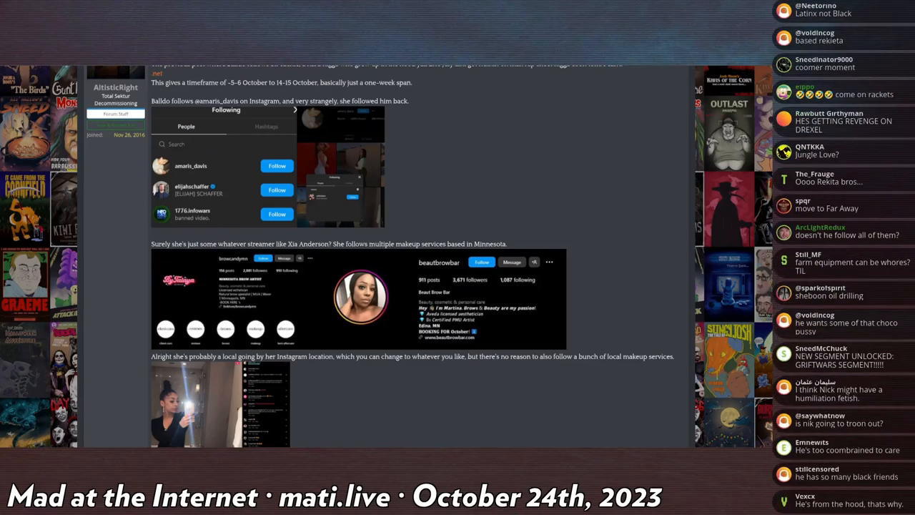
scroll("down", 3)
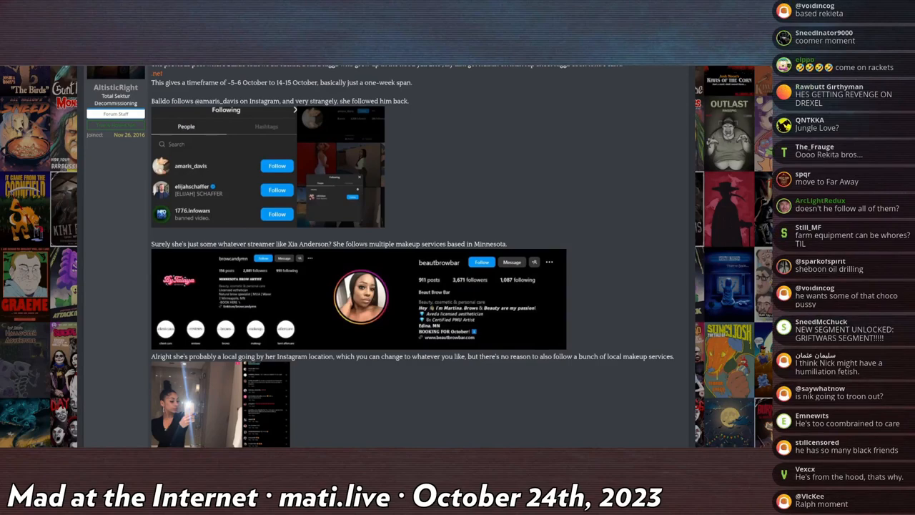
scroll("down", 3)
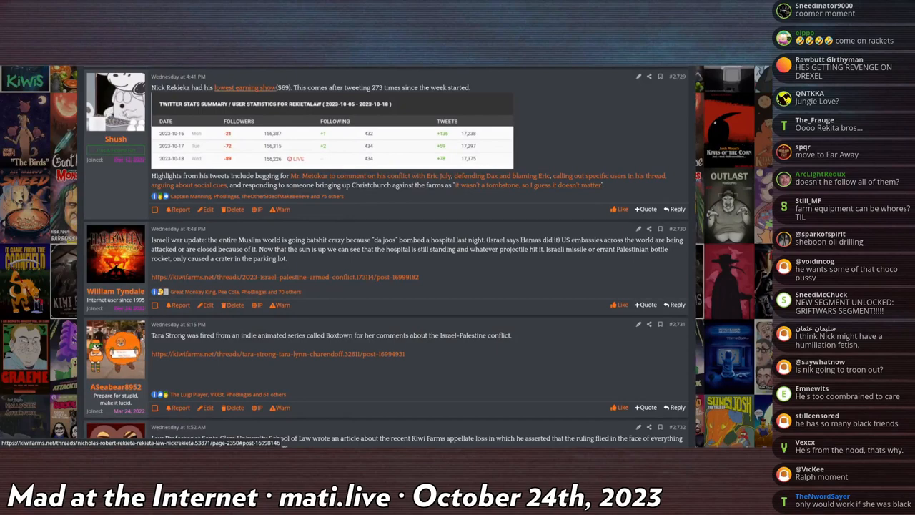
Step: Continue scrolling down to the post about the stand-up comedy attempt with its embedded clip
scroll("down", 3)
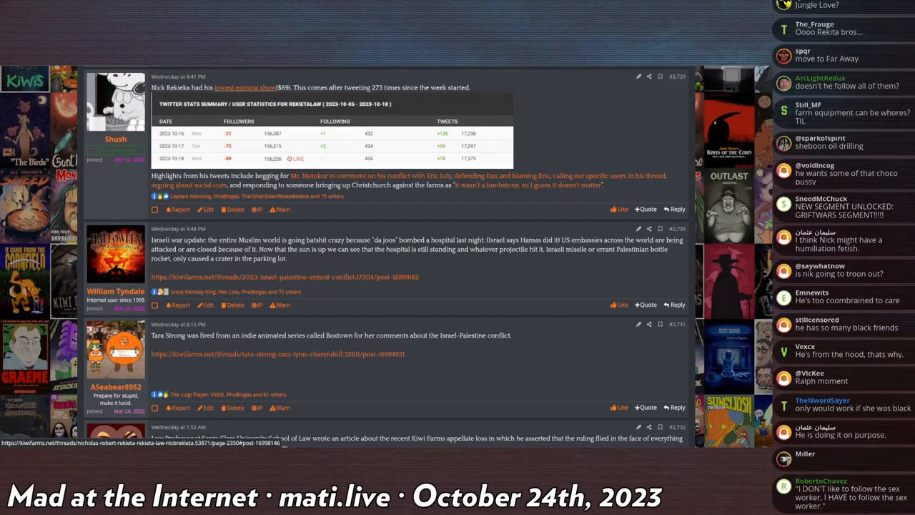
scroll("down", 3)
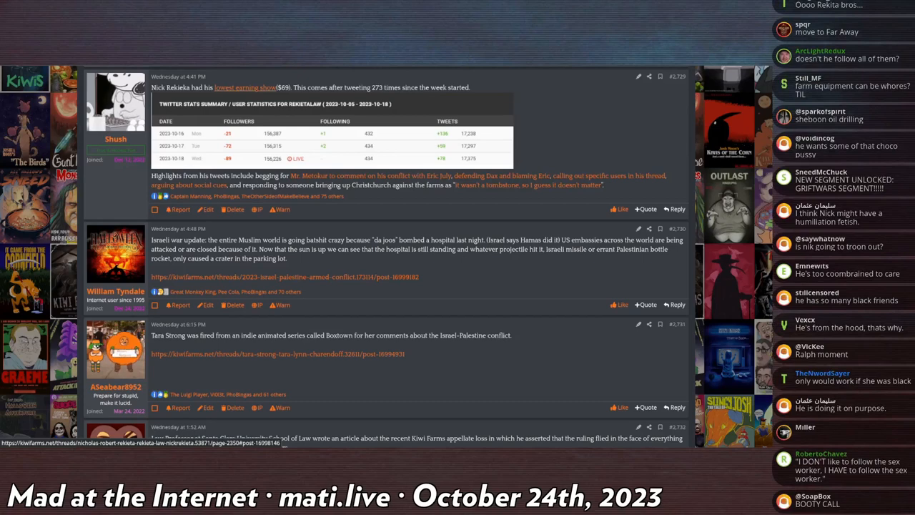
scroll("down", 3)
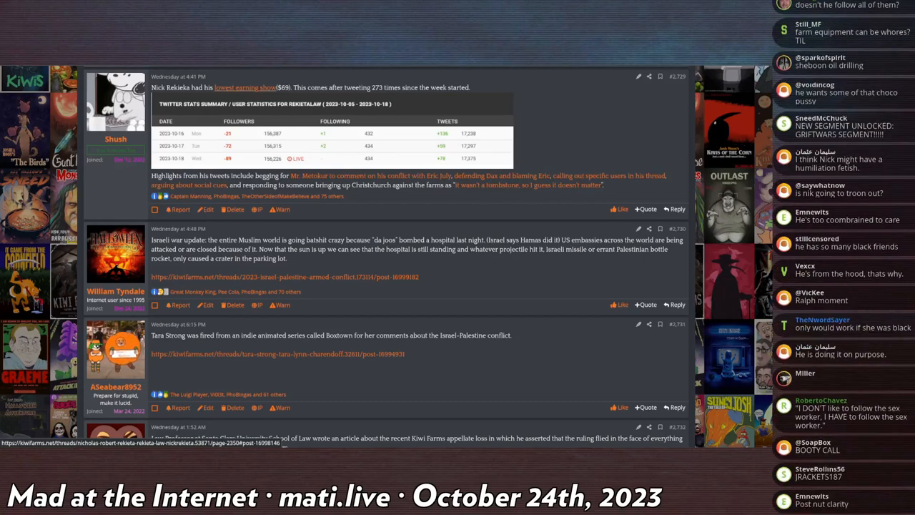
scroll("down", 3)
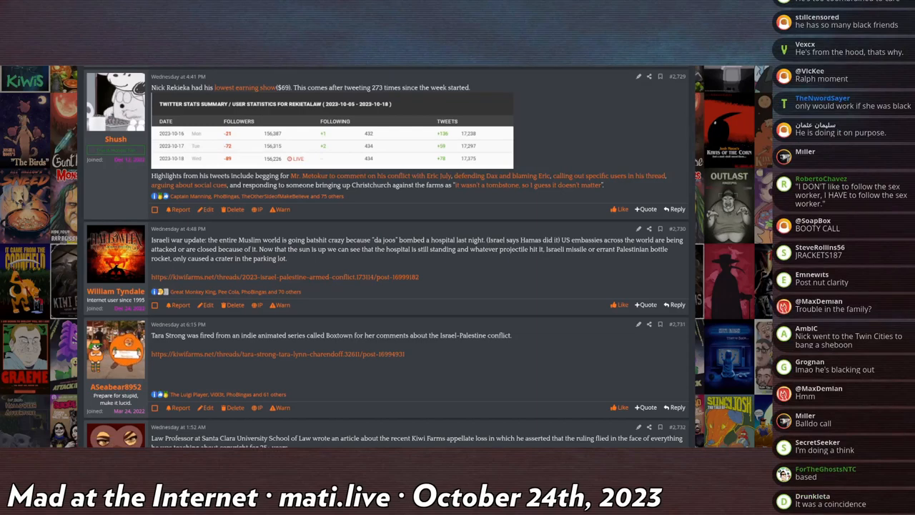
scroll("down", 3)
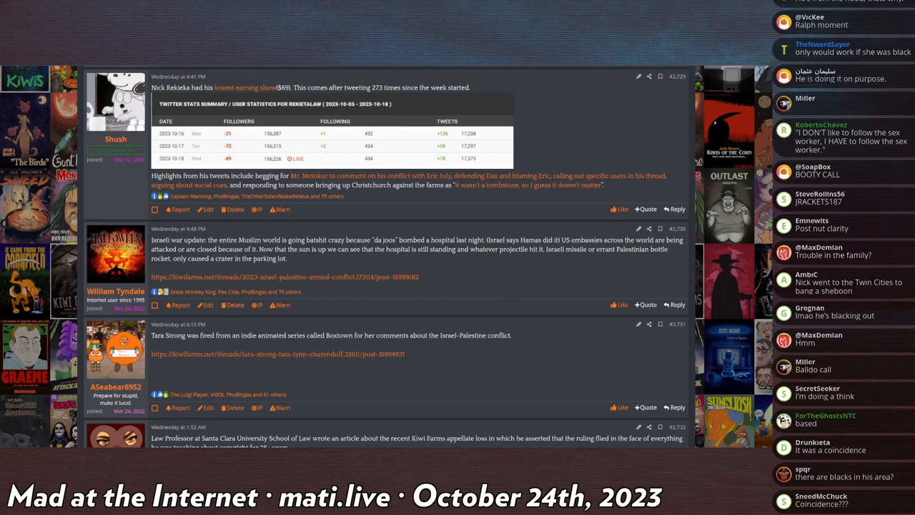
scroll("down", 3)
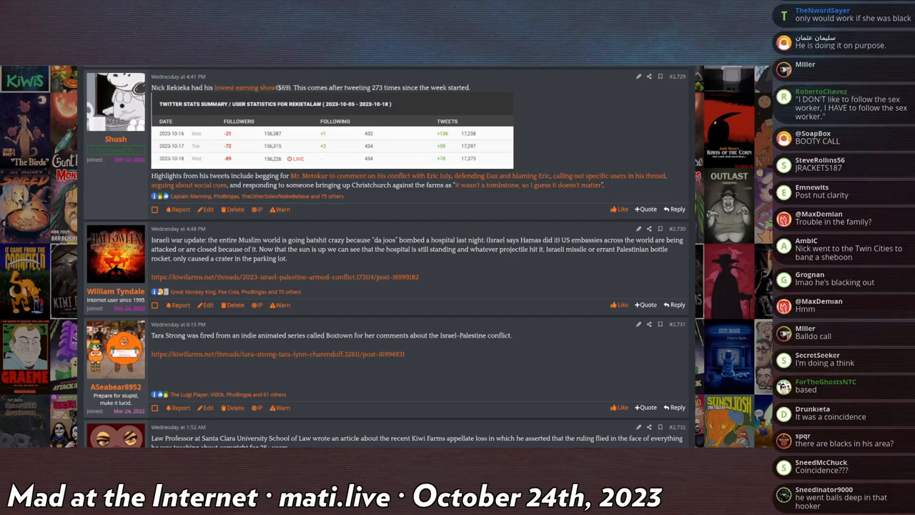
scroll("down", 3)
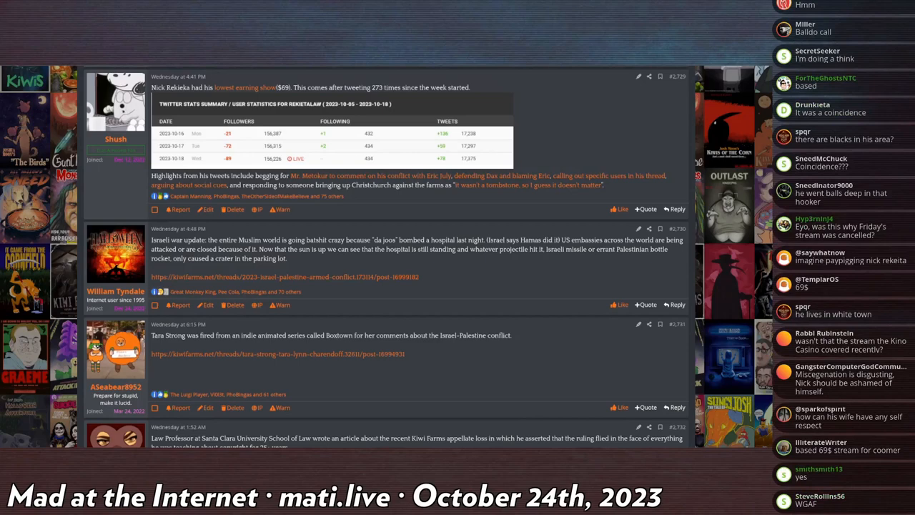
scroll("down", 3)
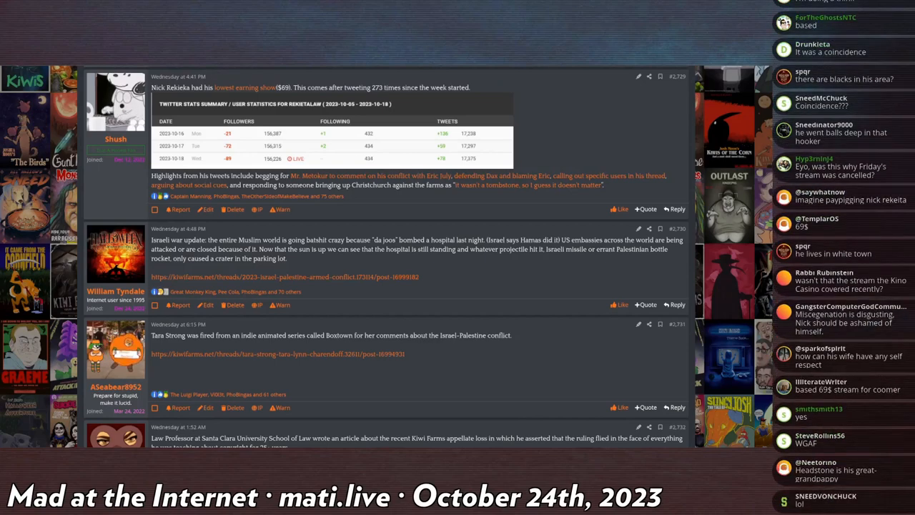
scroll("down", 3)
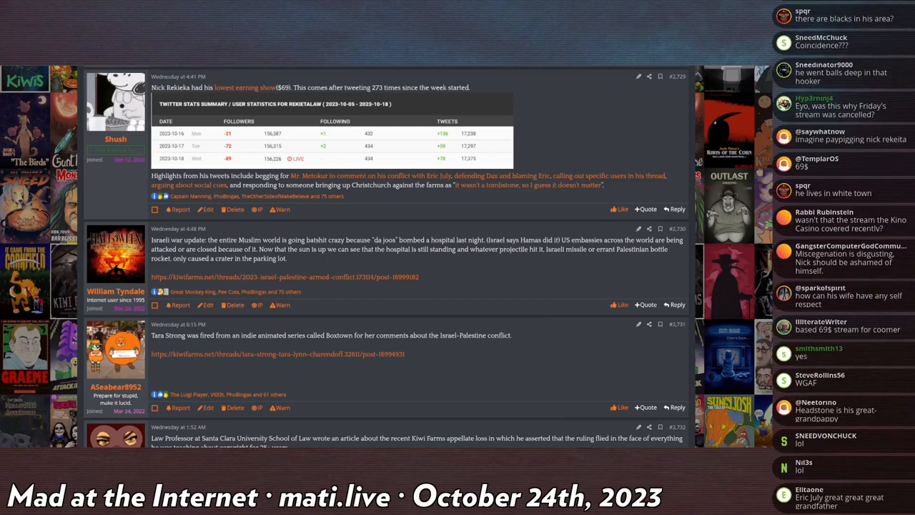
scroll("down", 3)
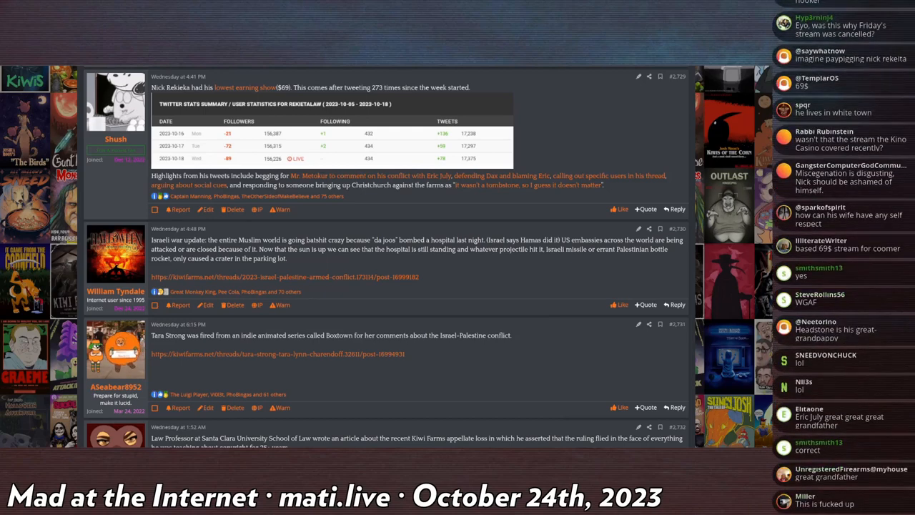
scroll("down", 3)
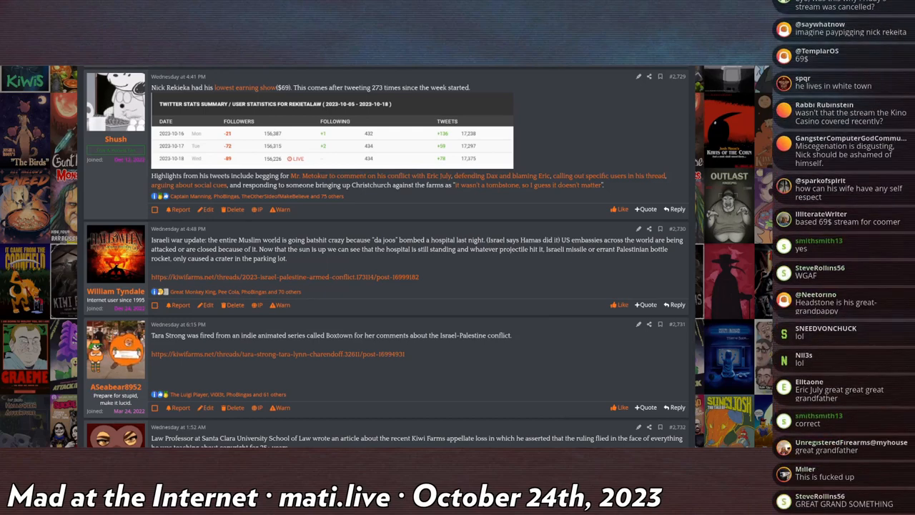
scroll("down", 3)
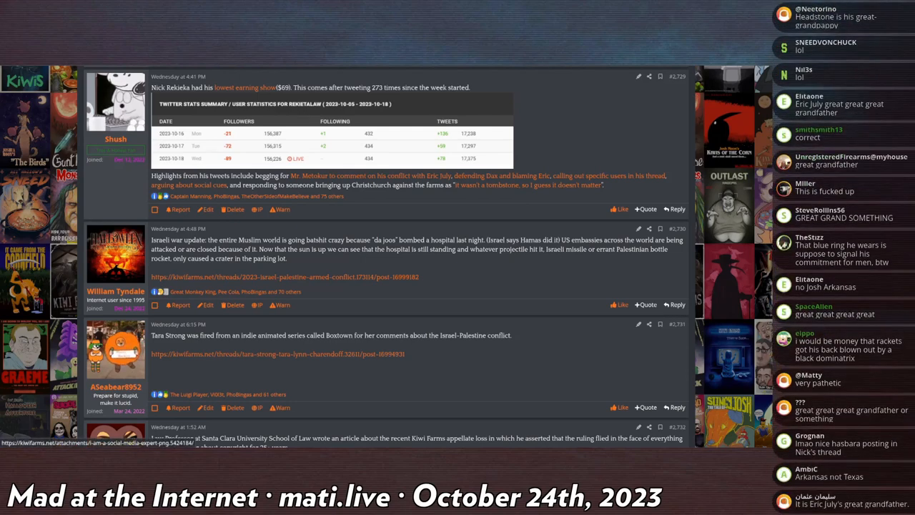
scroll("down", 3)
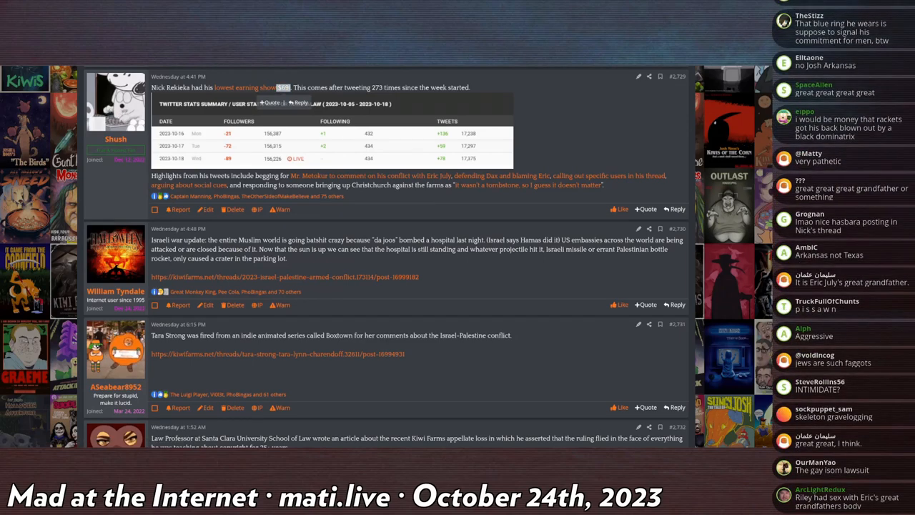
scroll("down", 3)
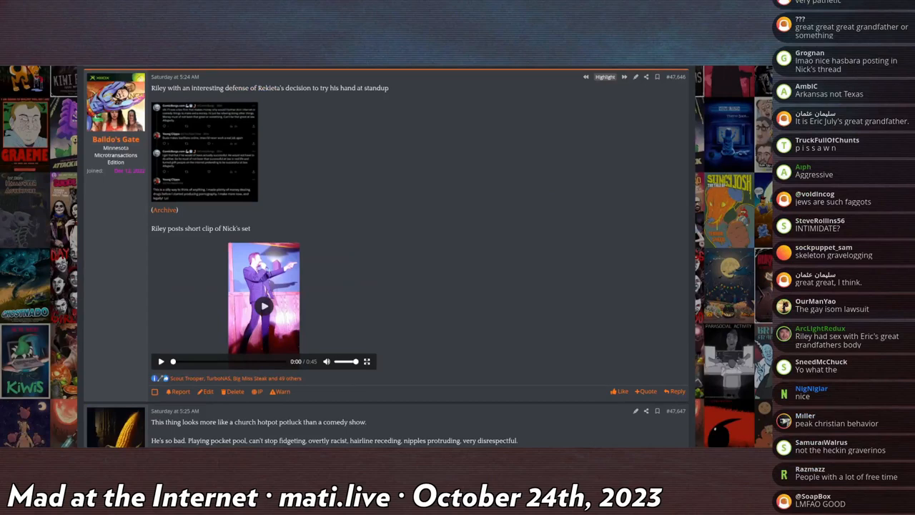
Step: Scroll down to the 'Riley posts short clip of Nick's set' post
scroll("down", 3)
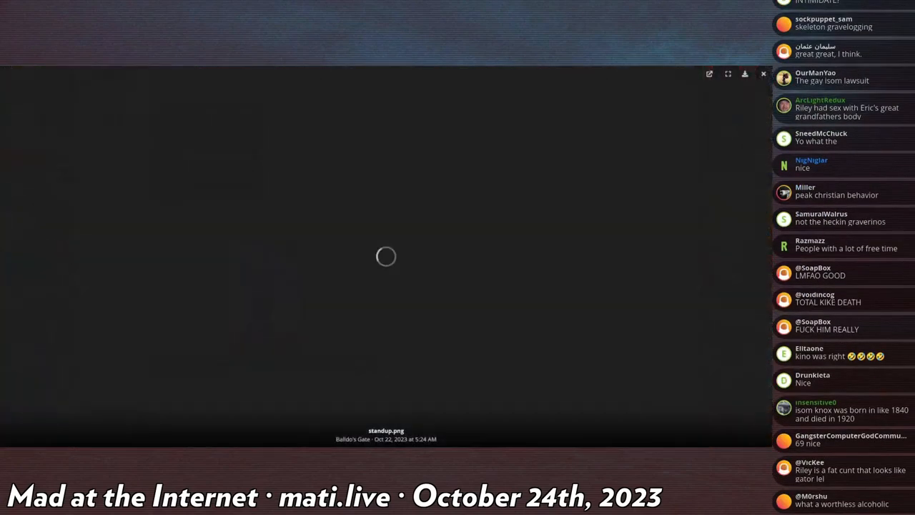
scroll("down", 3)
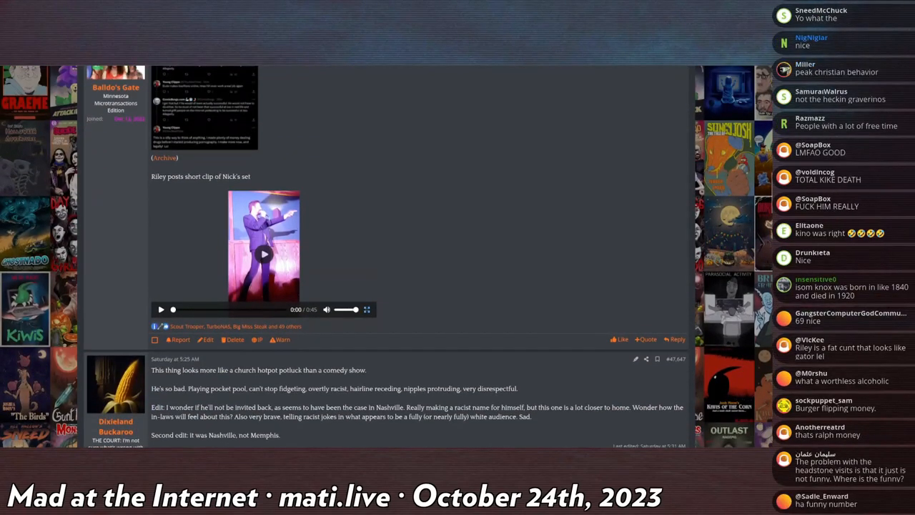
scroll("down", 3)
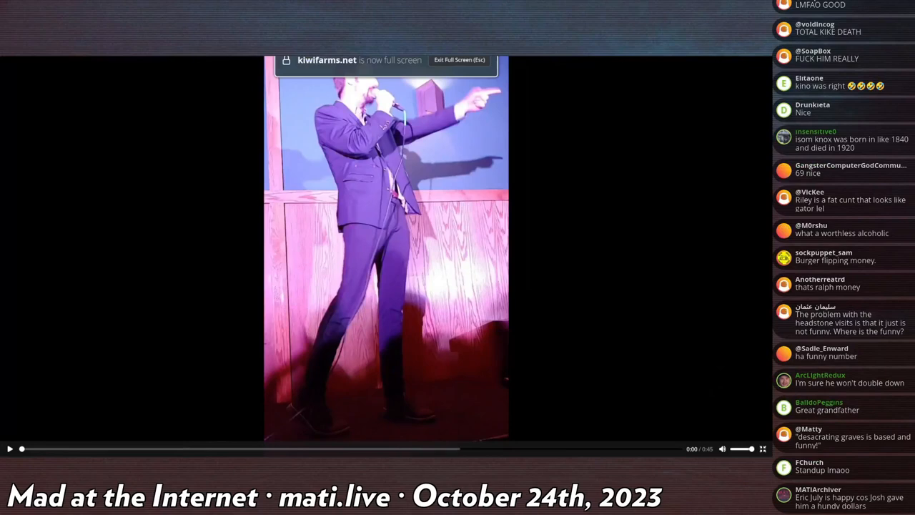
Step: Start the embedded stand-up clip playing fullscreen and let it run to the end
scroll("down", 3)
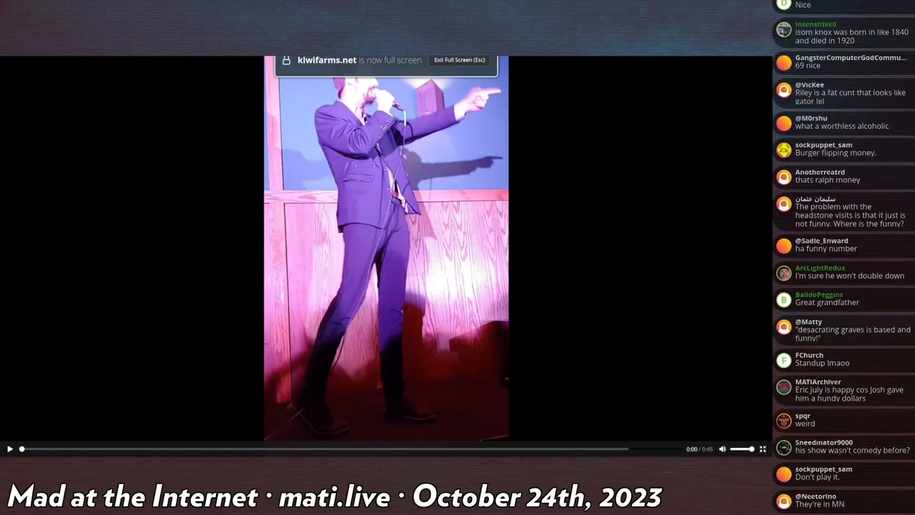
scroll("down", 3)
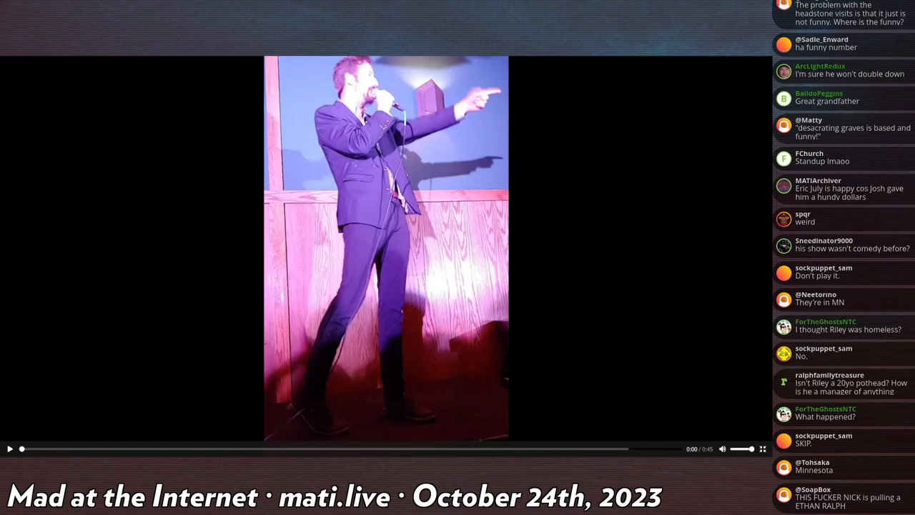
left_click(9, 449)
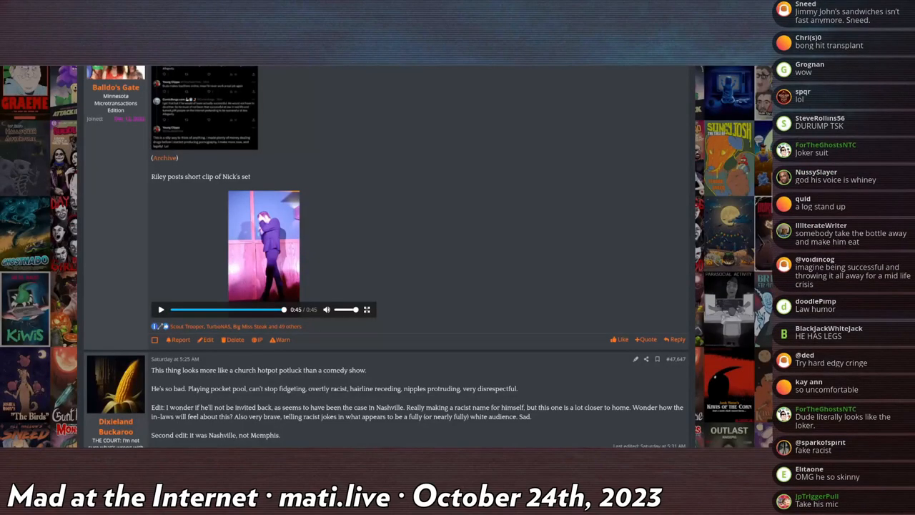
scroll("down", 3)
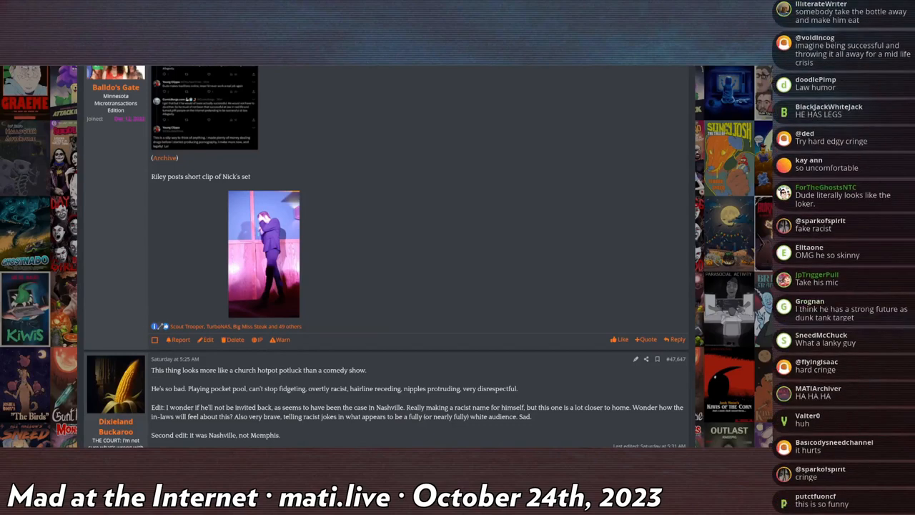
scroll("down", 3)
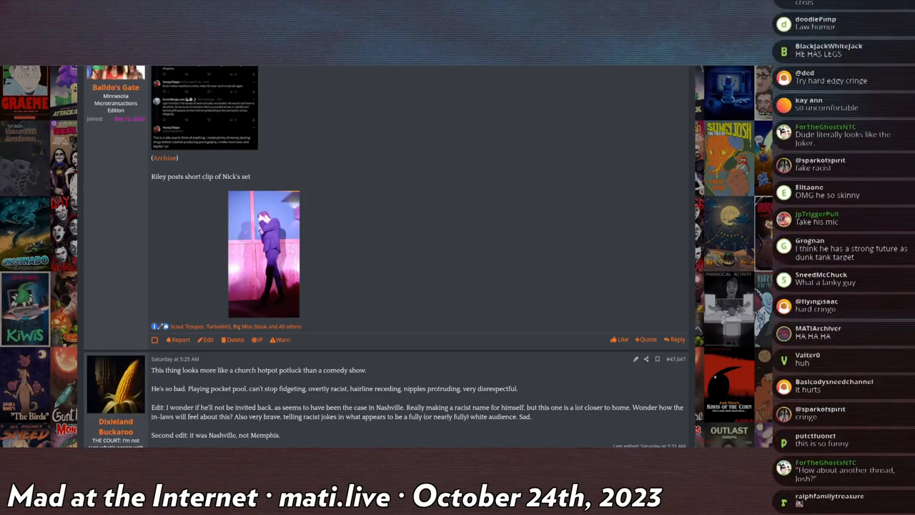
scroll("down", 3)
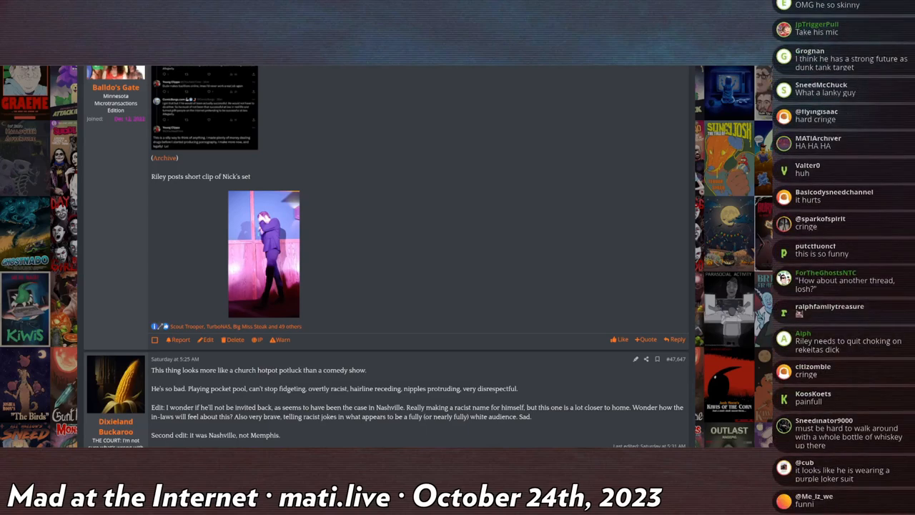
scroll("down", 3)
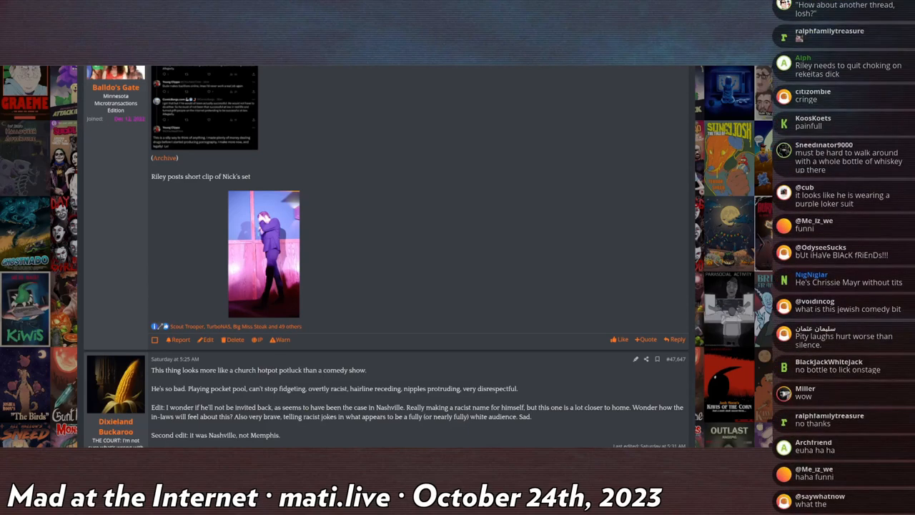
scroll("down", 3)
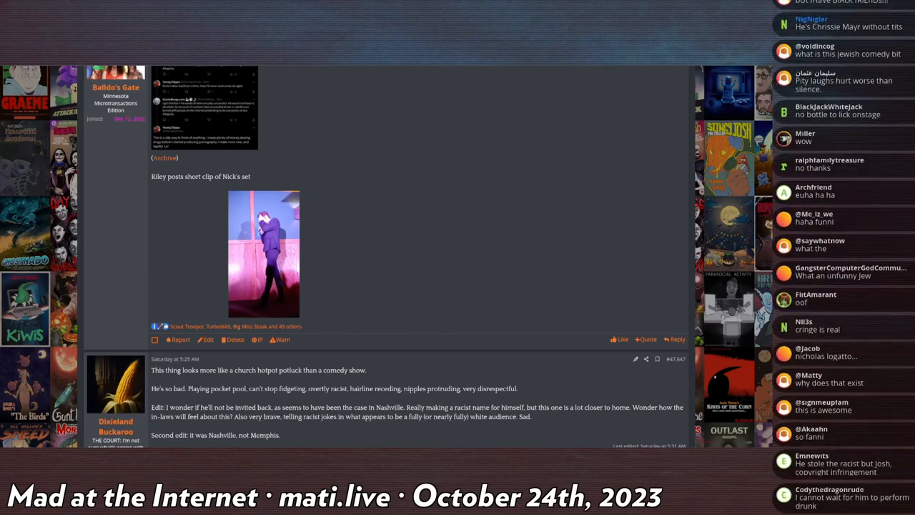
scroll("down", 3)
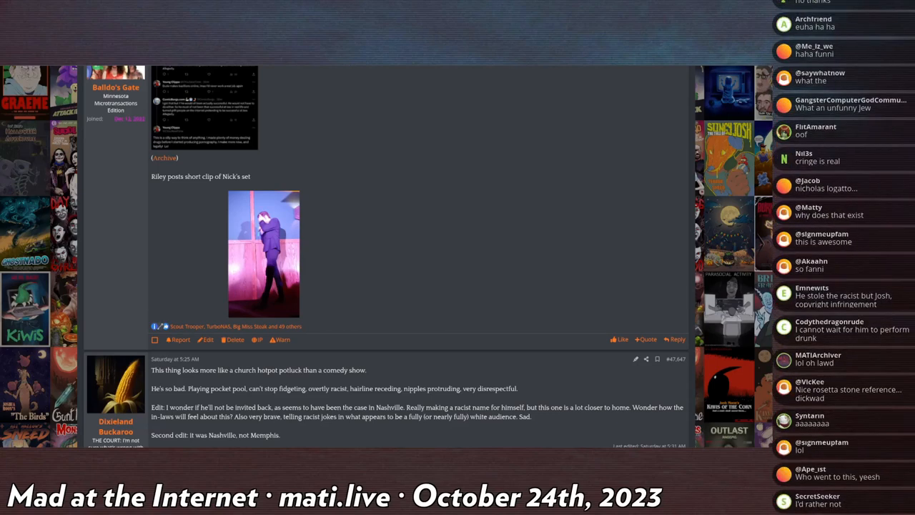
scroll("down", 3)
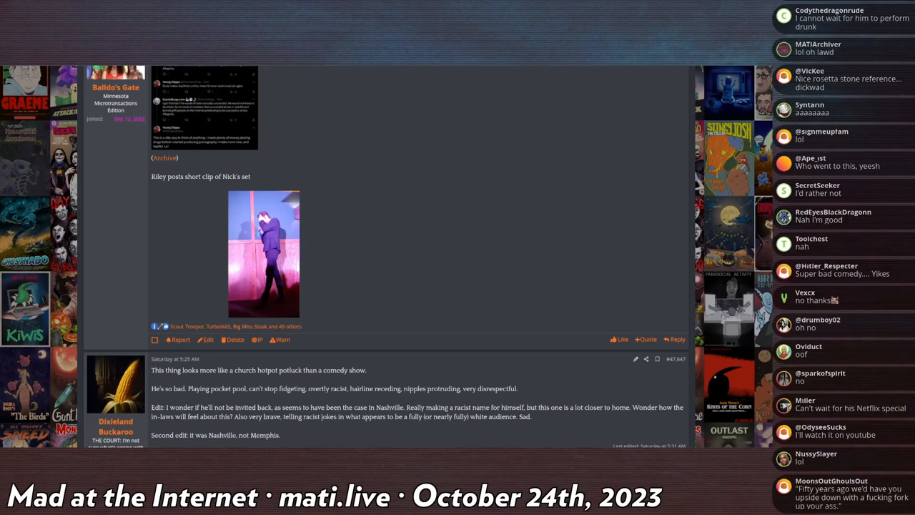
scroll("down", 3)
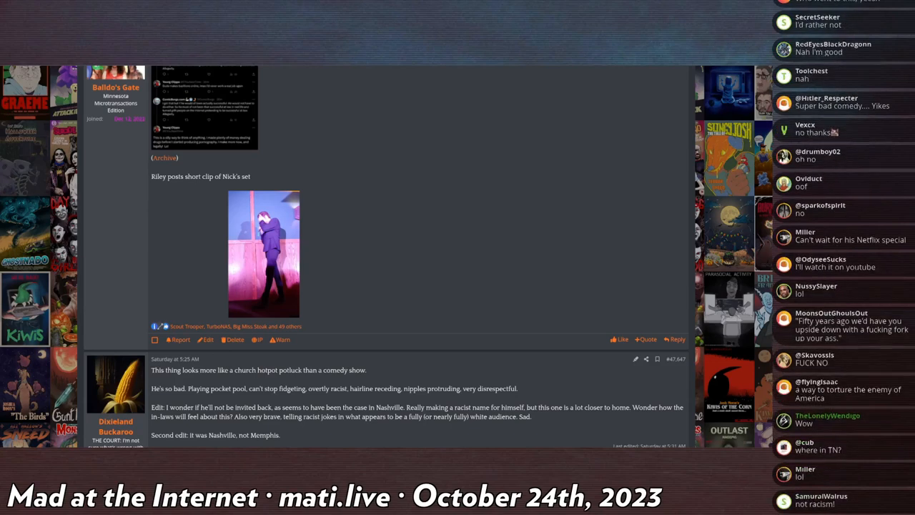
scroll("down", 3)
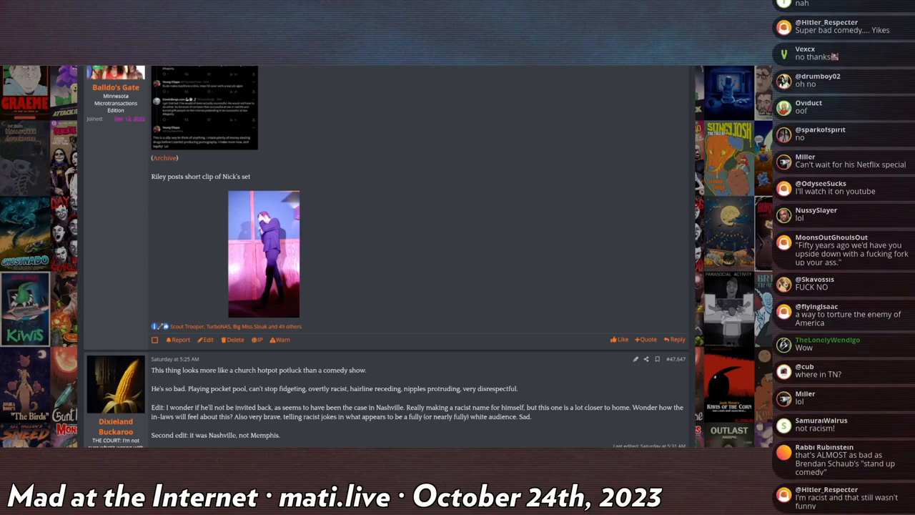
scroll("down", 3)
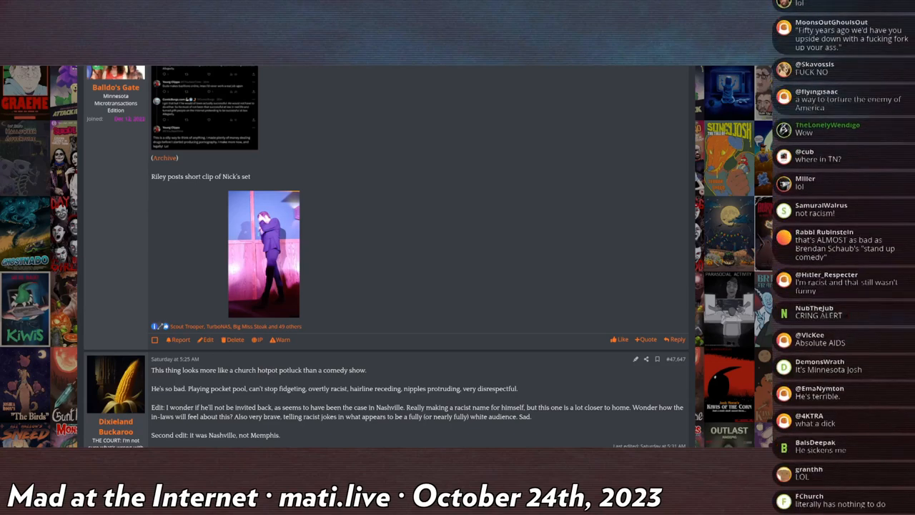